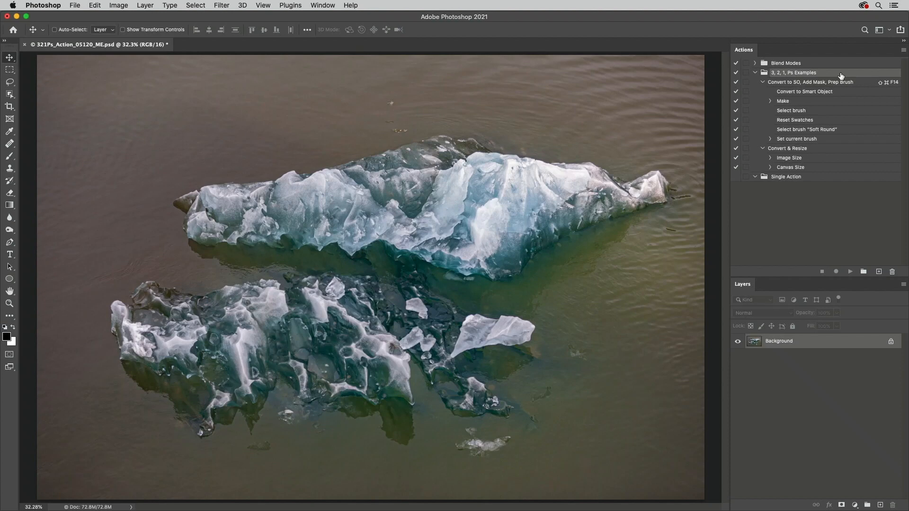
mouse_move(839, 77)
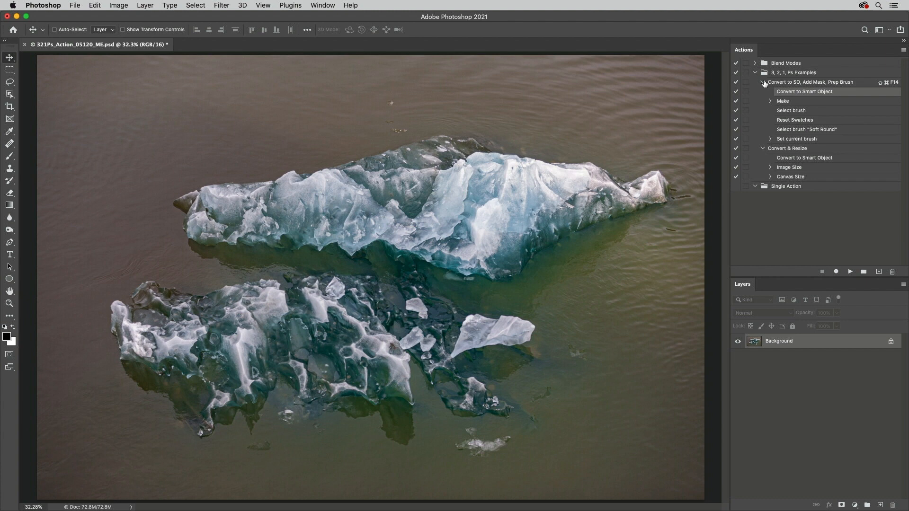
Expand the Make step to reveal its recorded brush settings.
click(764, 82)
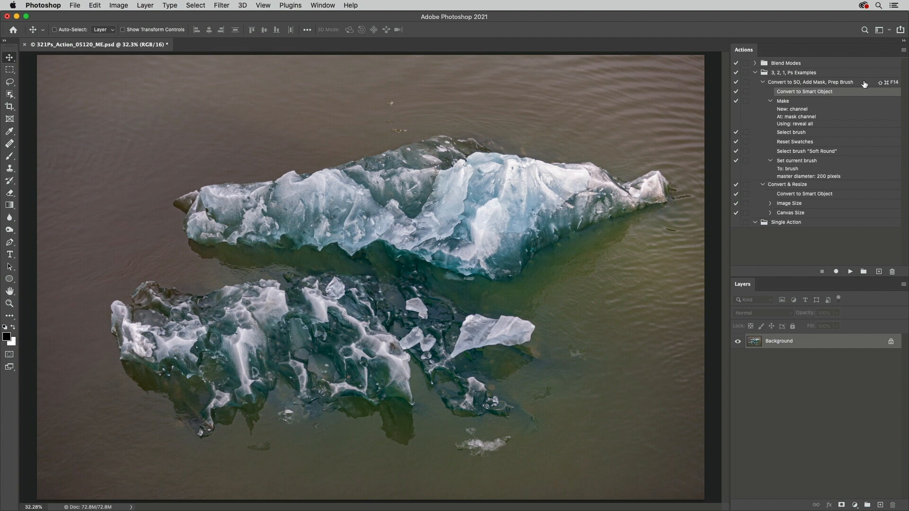
Set the action's colour to Yellow and drop Command from its F14 shortcut.
double_click(810, 82)
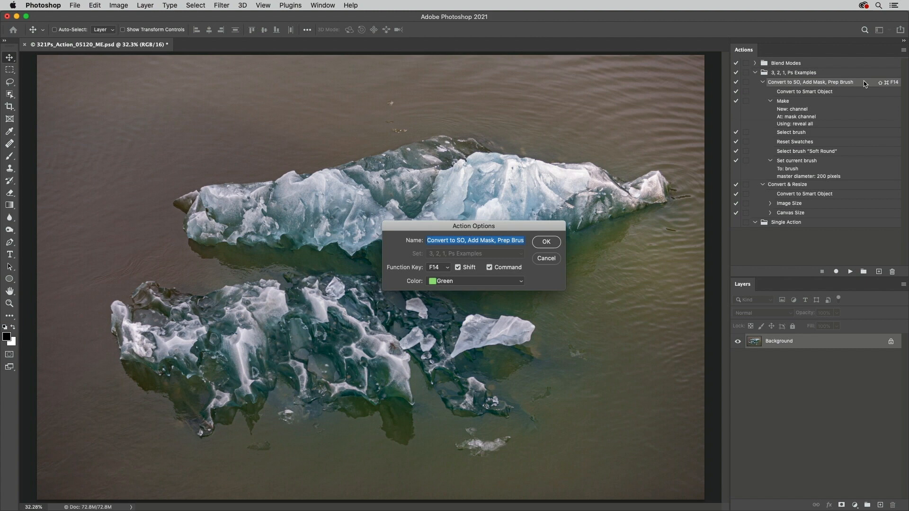
click(474, 281)
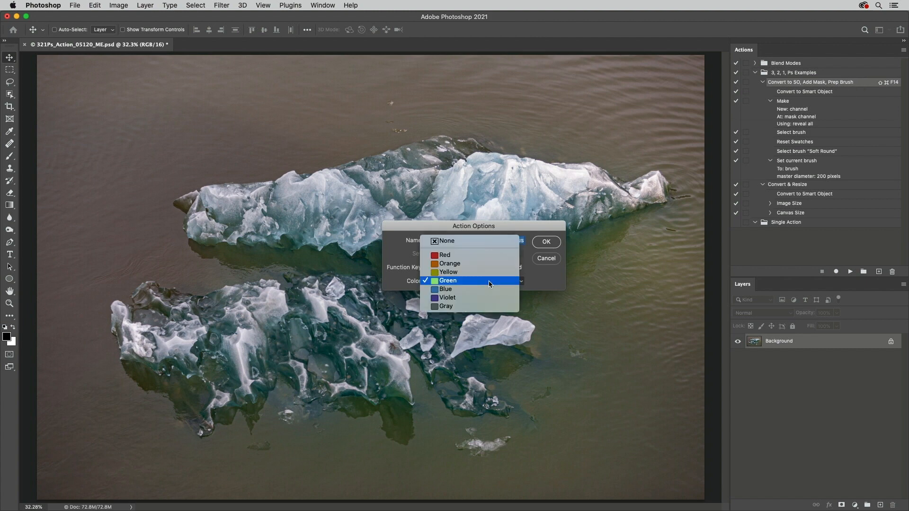
click(448, 271)
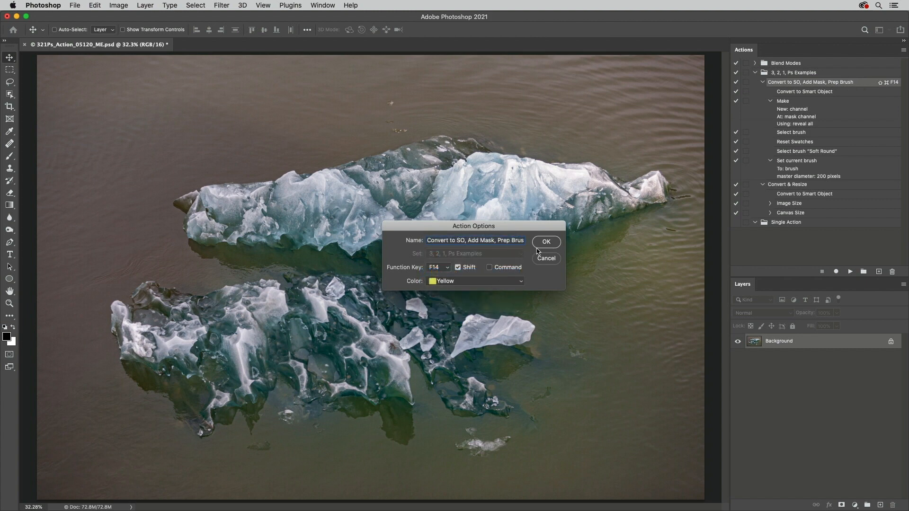
click(546, 242)
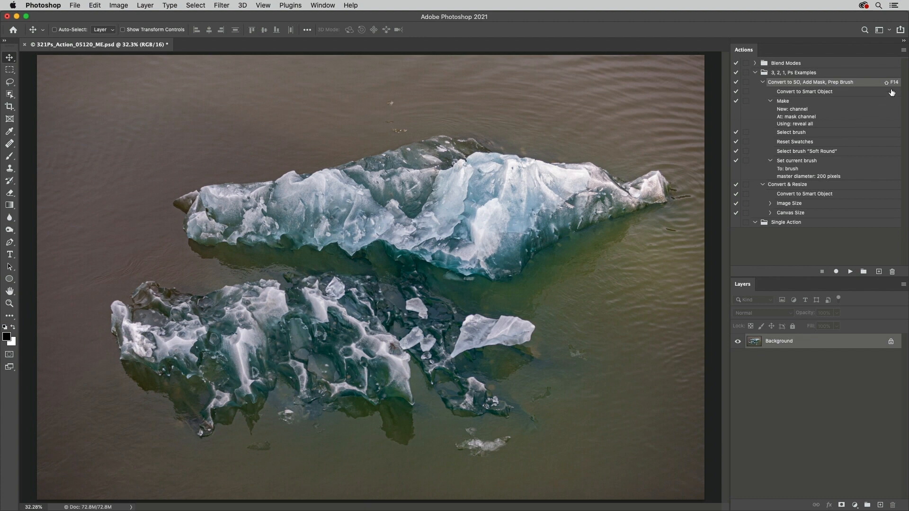
mouse_move(899, 66)
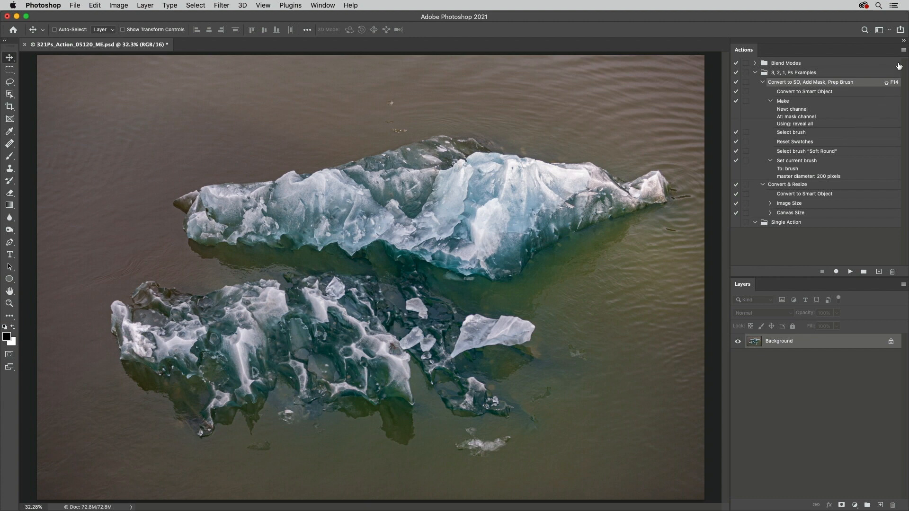
click(900, 50)
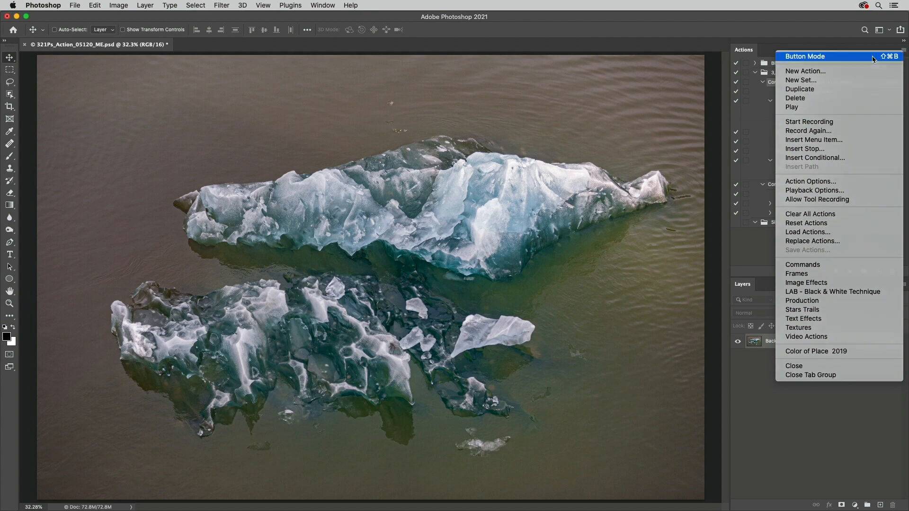
click(805, 57)
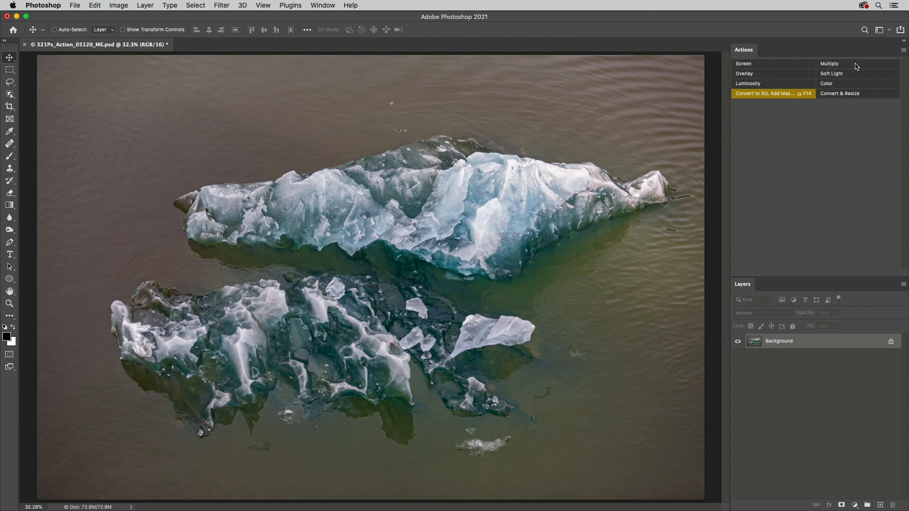
click(903, 49)
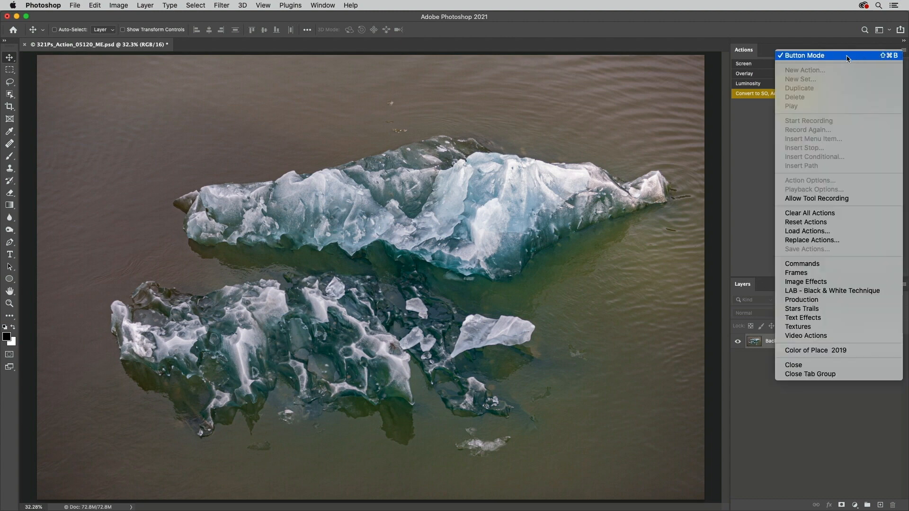
click(803, 55)
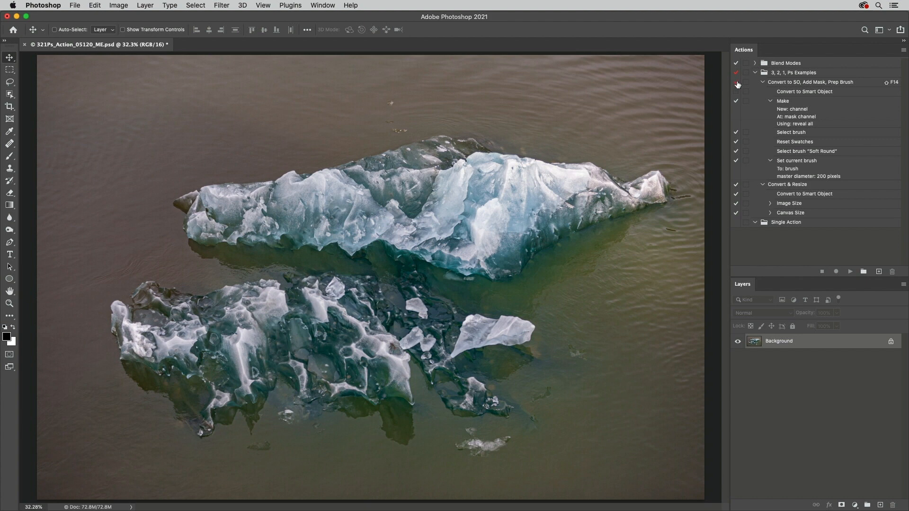
click(735, 82)
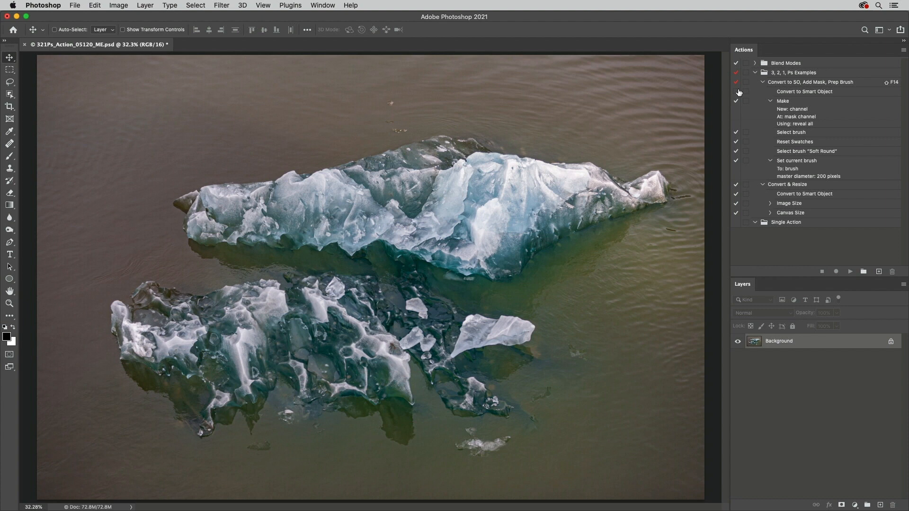
click(736, 82)
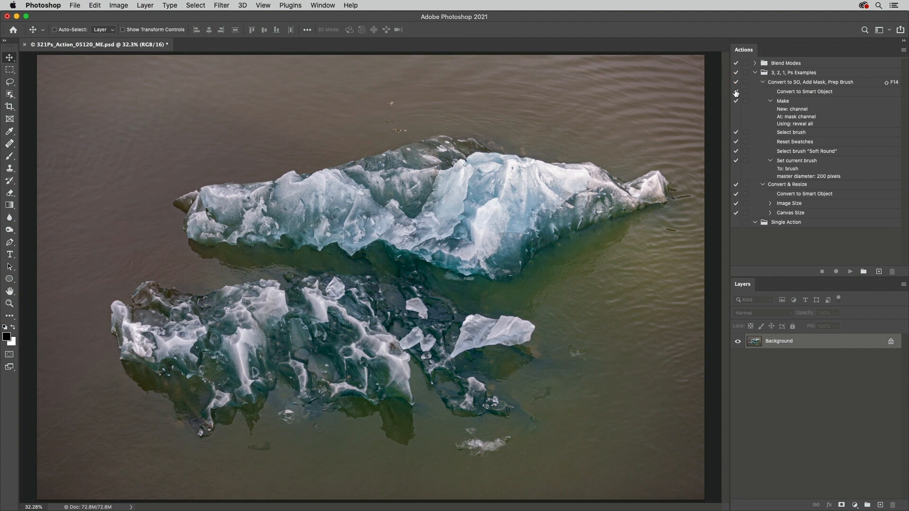
mouse_move(755, 178)
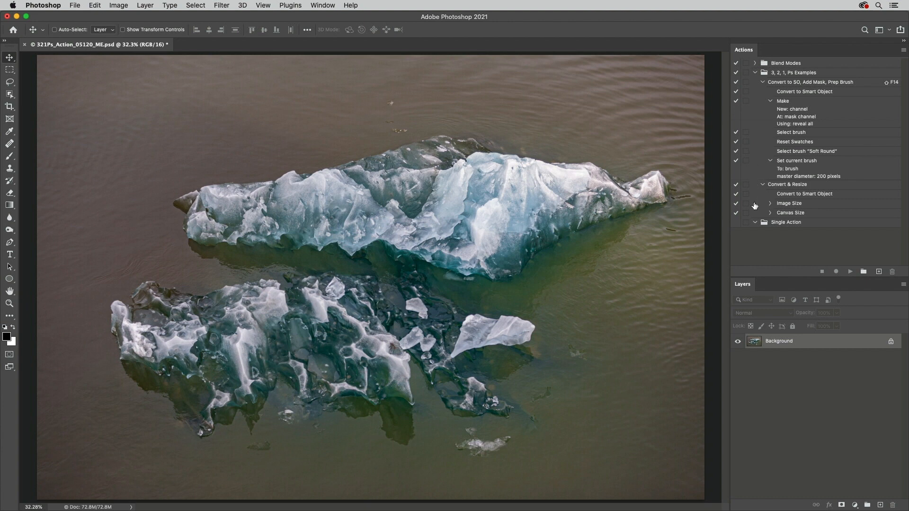
mouse_move(748, 206)
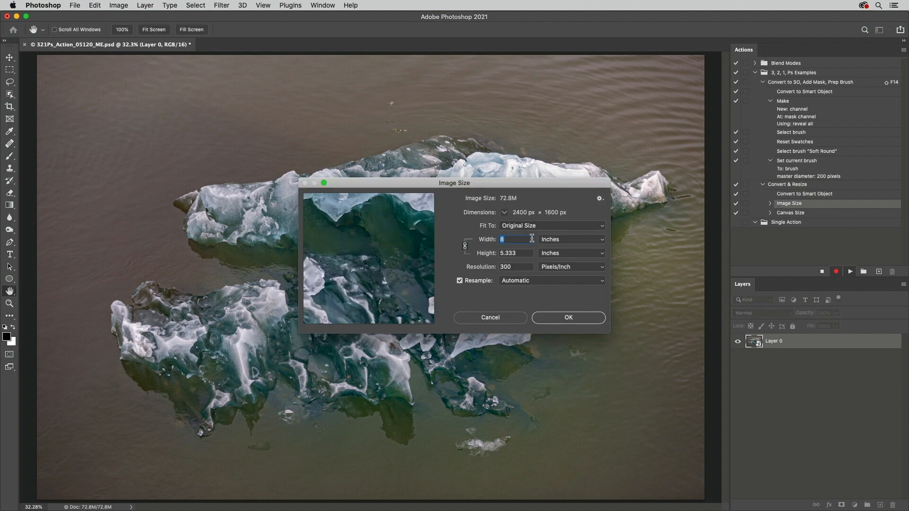
Set the Image Size width to 10 inches and confirm the resize.
text(10)
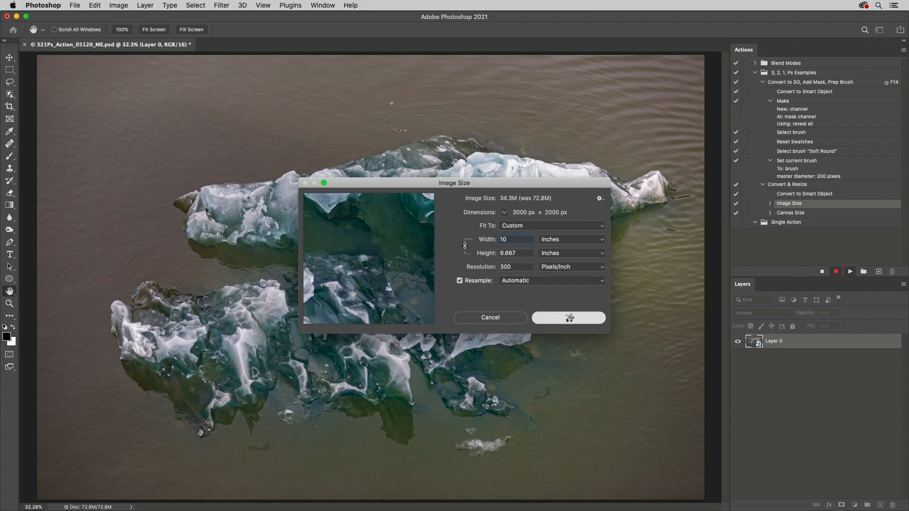
click(568, 318)
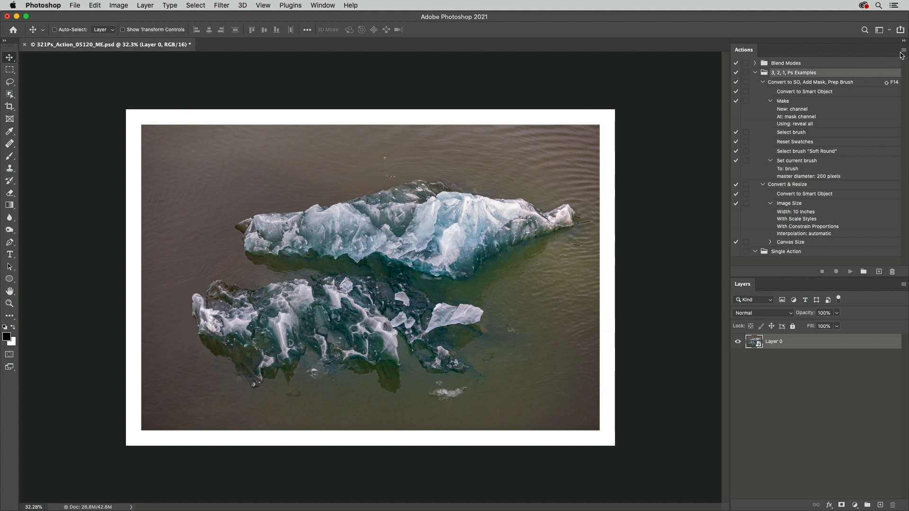
Move Convert & Resize into the Single Action set via the panel menu.
click(901, 50)
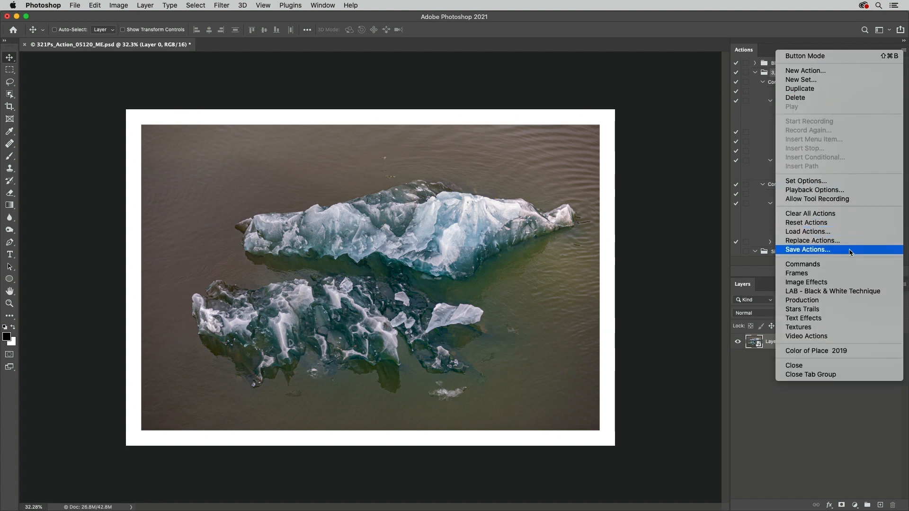
click(807, 250)
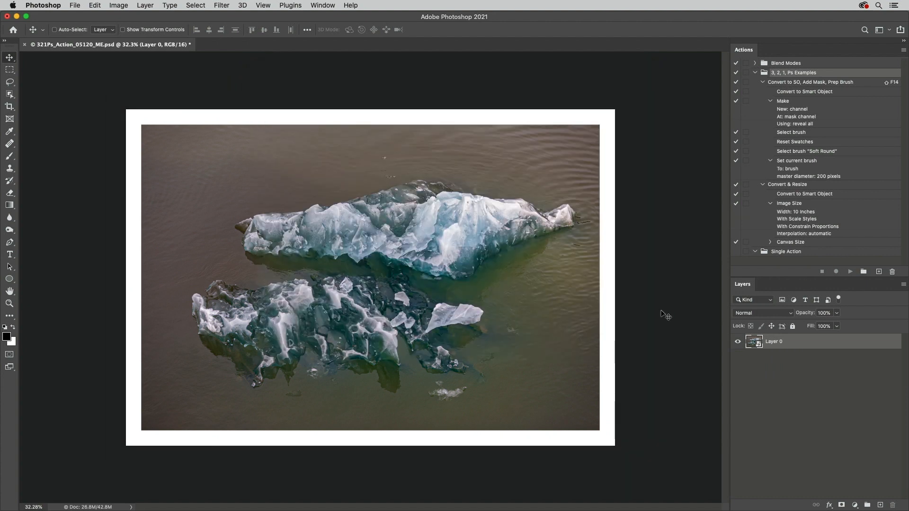
mouse_move(788, 225)
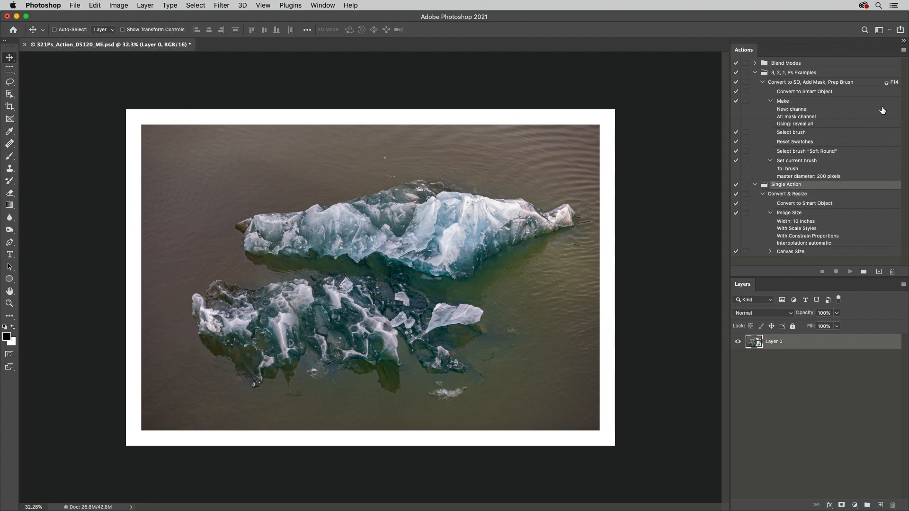
Save the action set as Color of Place Proj.atn on the Desktop.
click(901, 49)
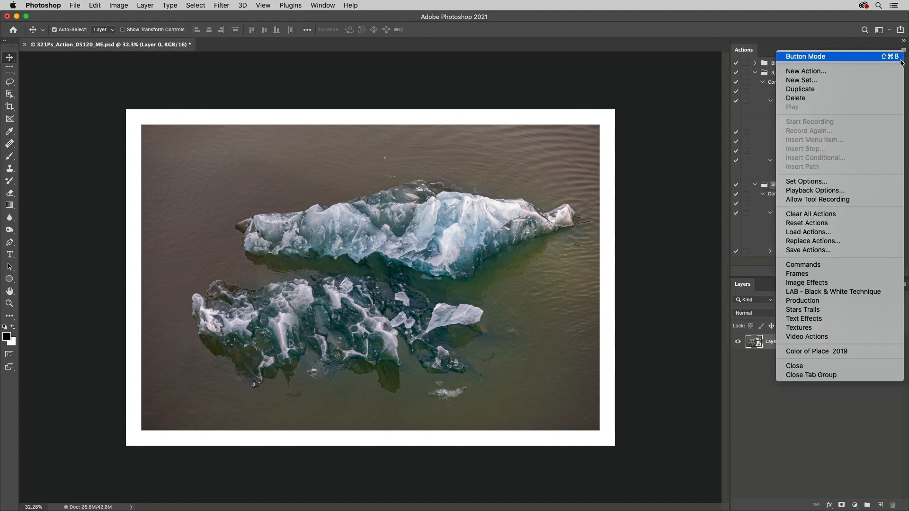
click(808, 250)
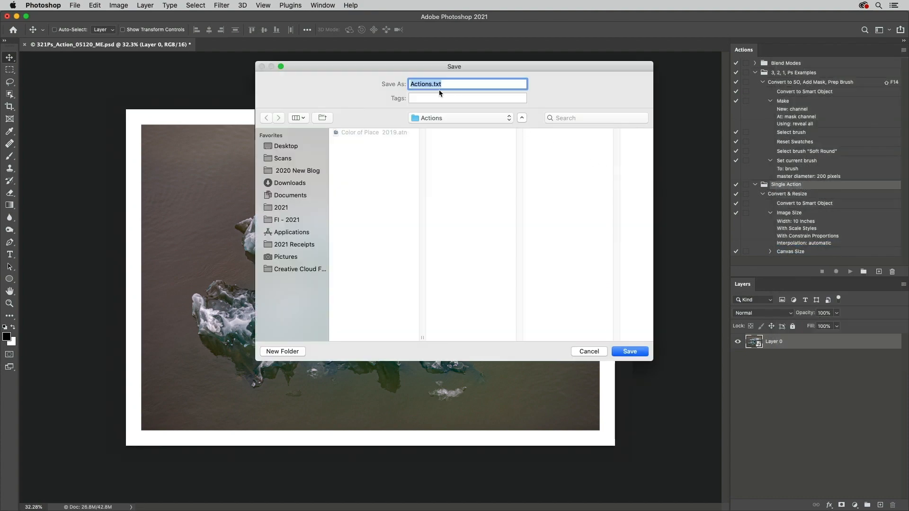
click(589, 352)
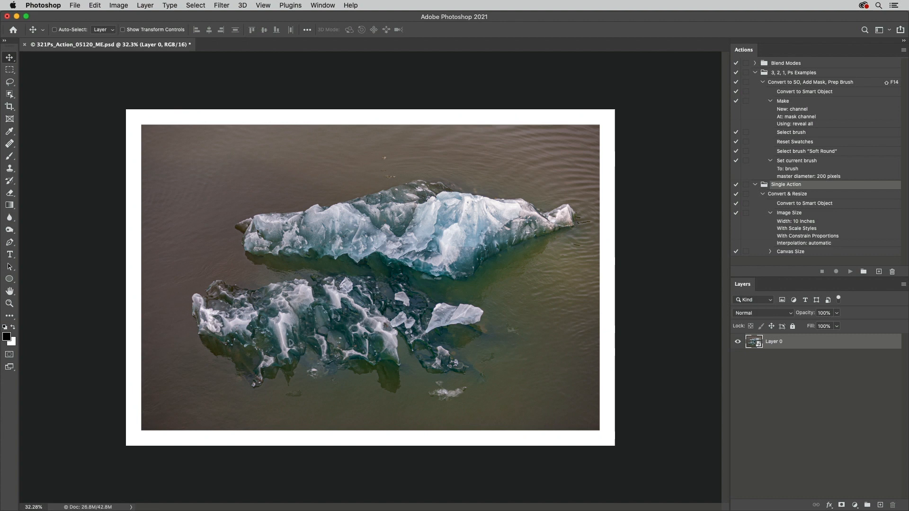
click(904, 49)
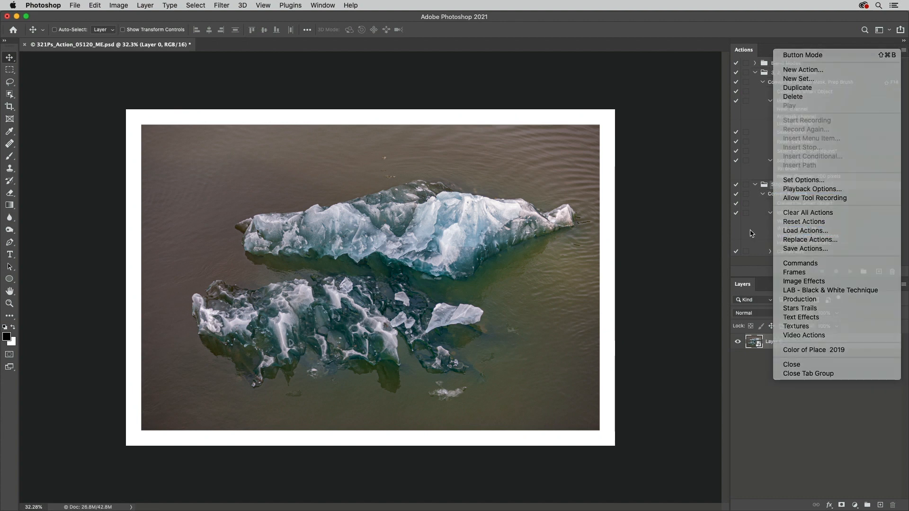
click(804, 230)
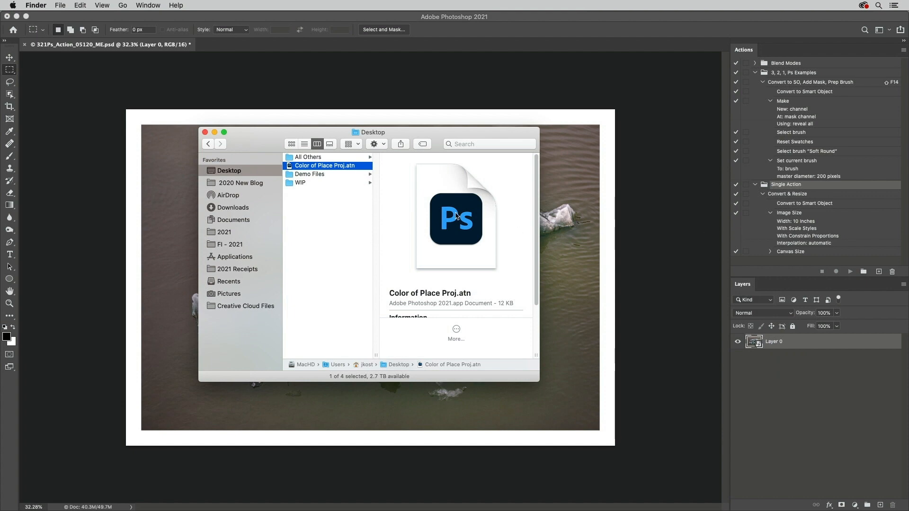